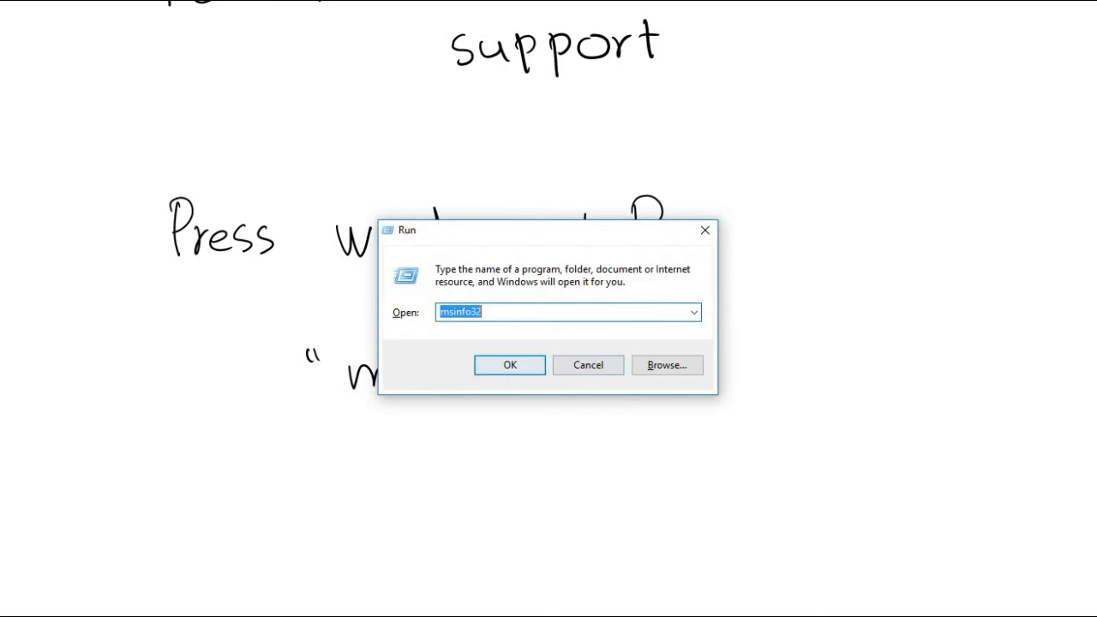
- Launch System Information (msinfo32) from the Run dialog via OK
left_click(509, 363)
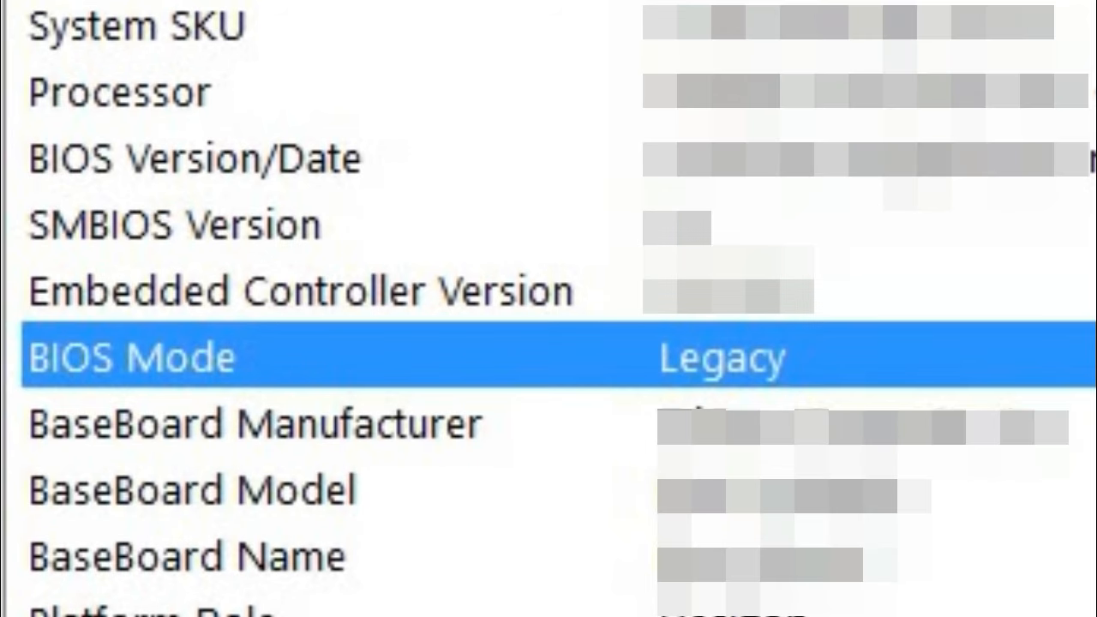
- Scroll the System Summary to reveal Secure Boot State reading Unsupported below BIOS Mode Legacy
scroll("down", 3)
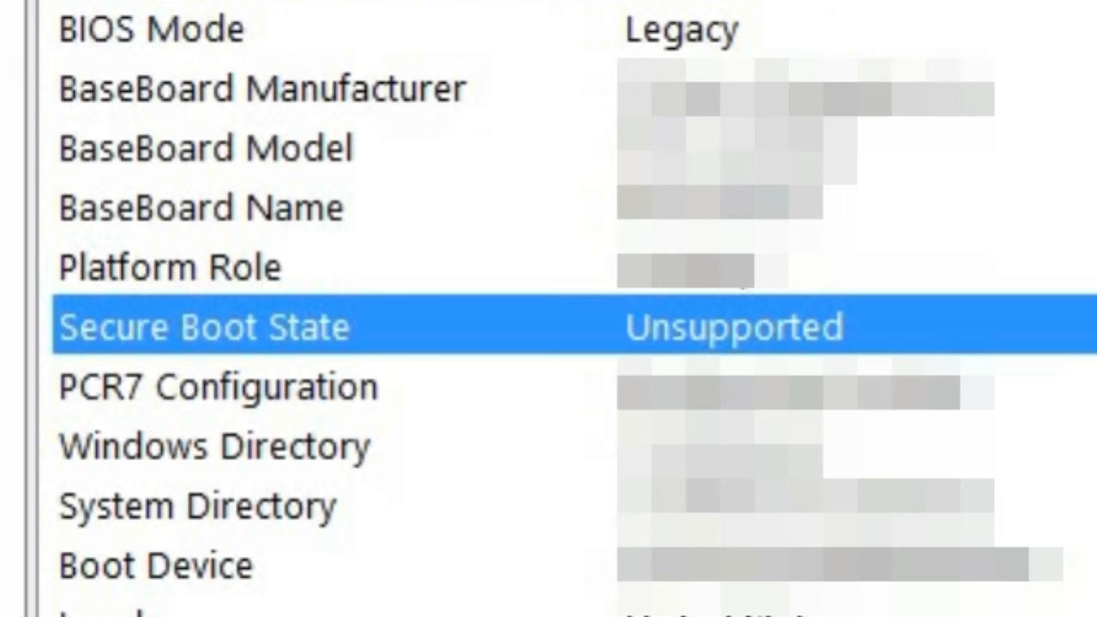